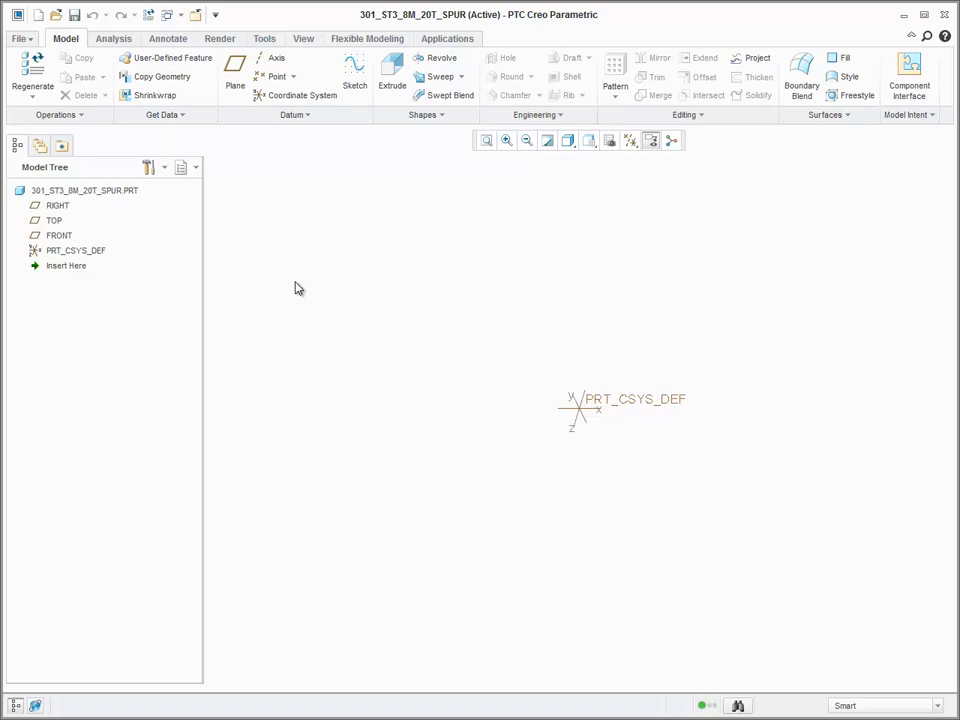
Start a new layout feature from Get Data to browse for the stage 3 layout
click(162, 114)
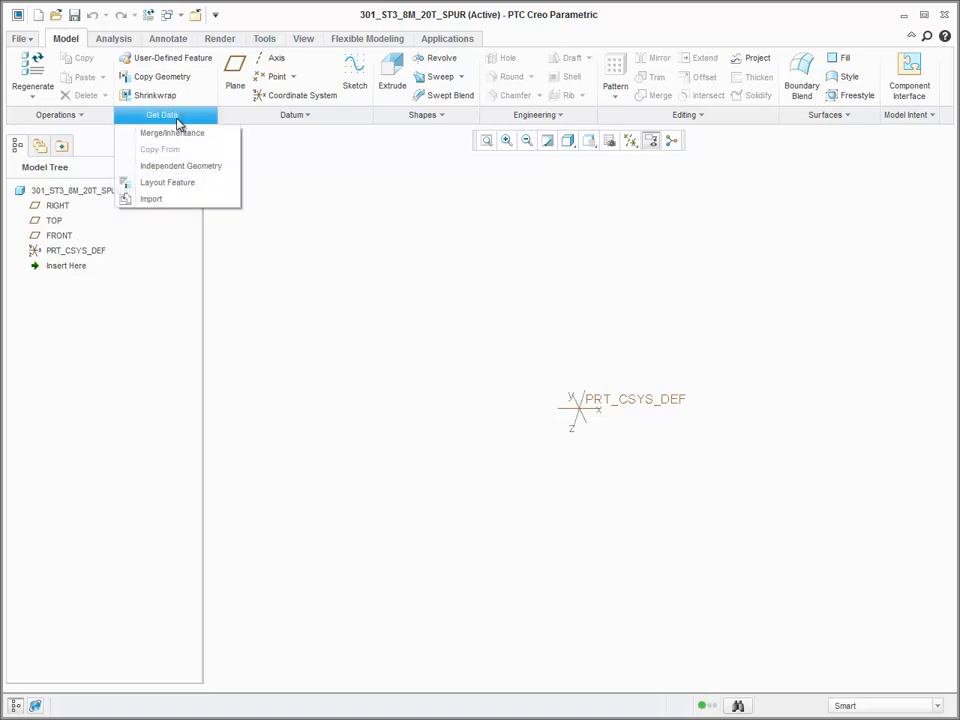
mouse_move(195, 186)
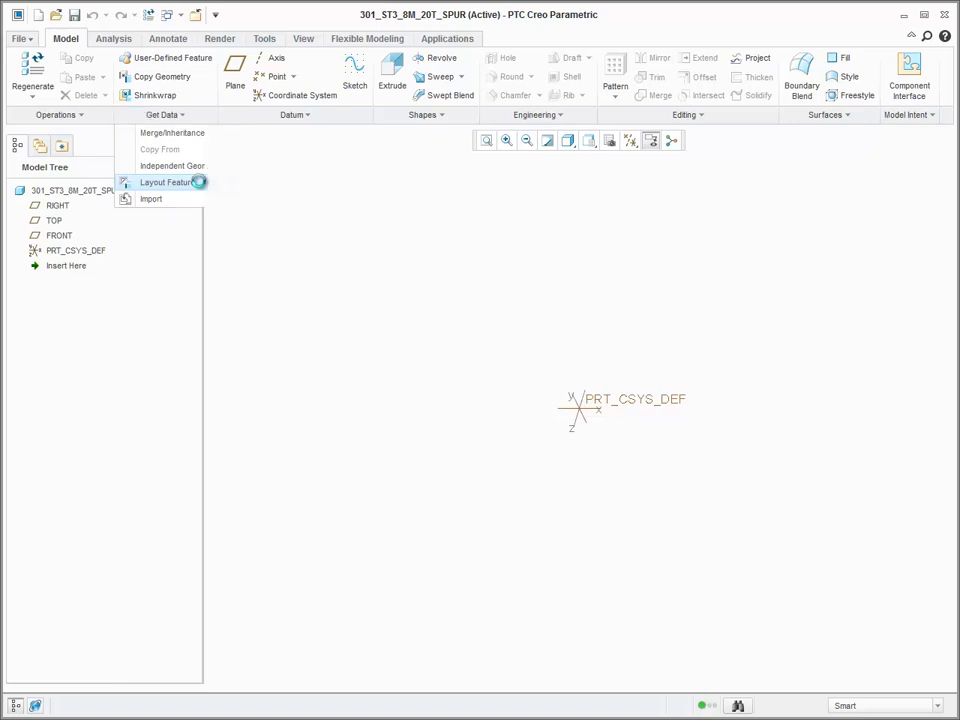
click(167, 182)
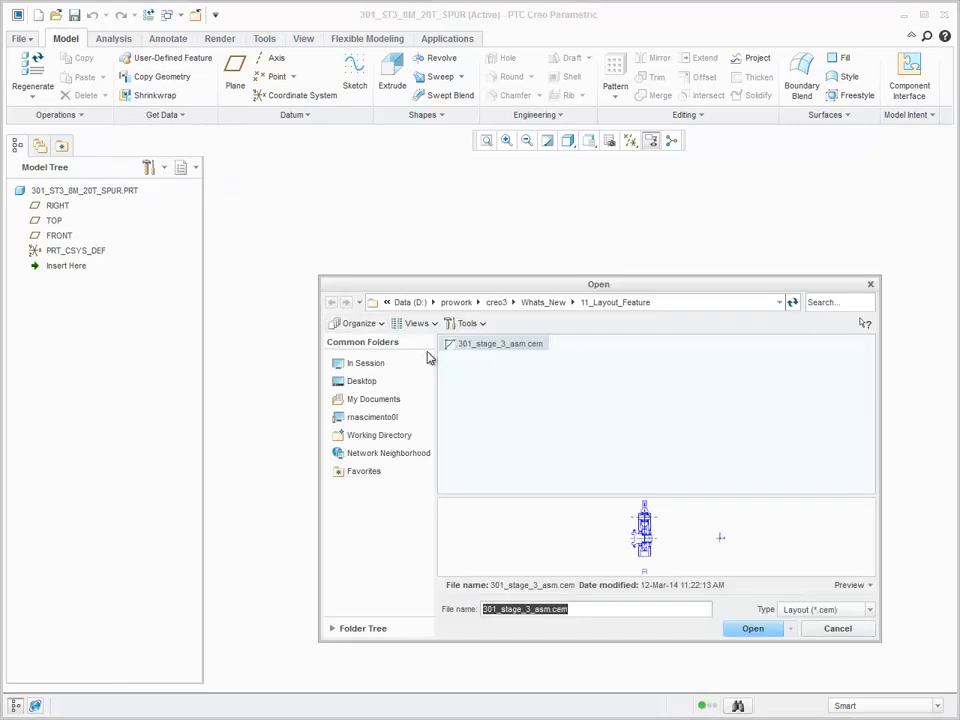
Load 301_stage_3_asm.cem and pick its ACS2 coordinate system for placement
click(752, 628)
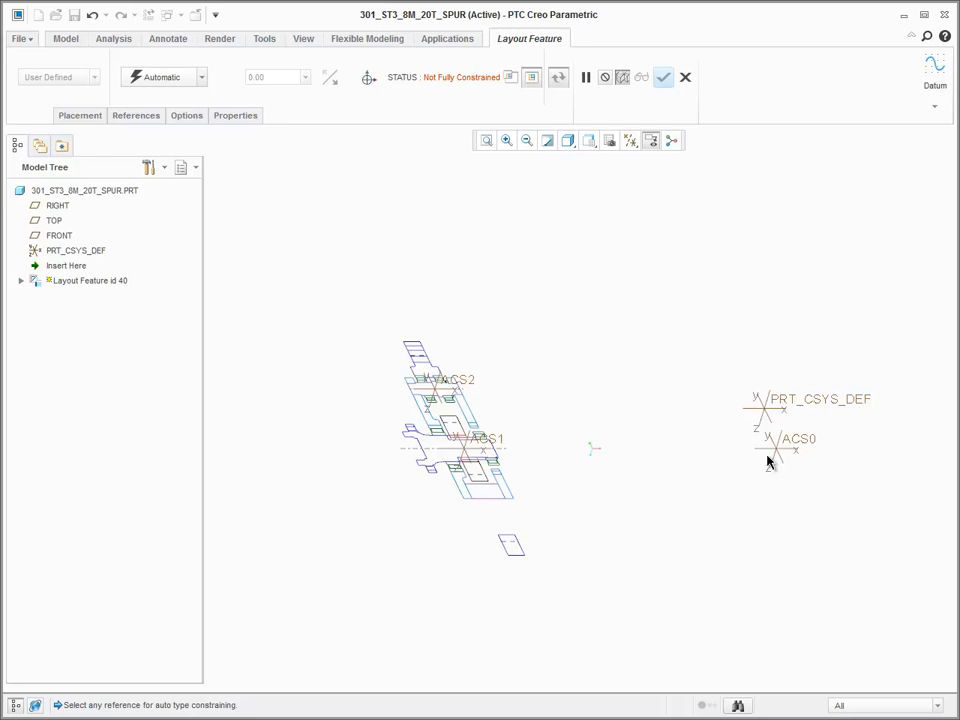
mouse_move(593, 483)
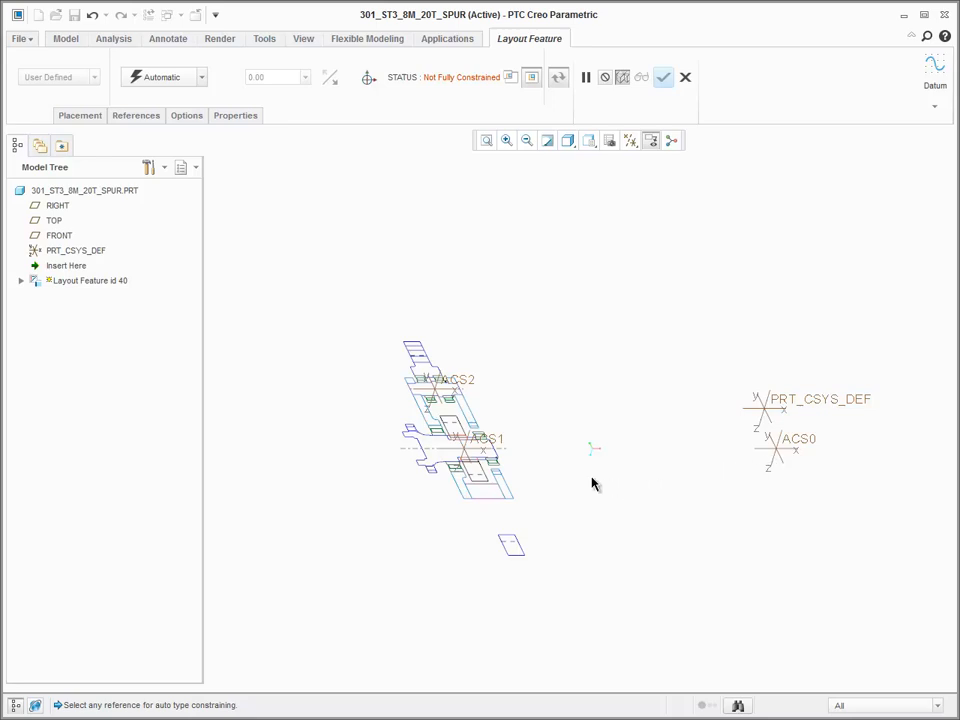
mouse_move(470, 385)
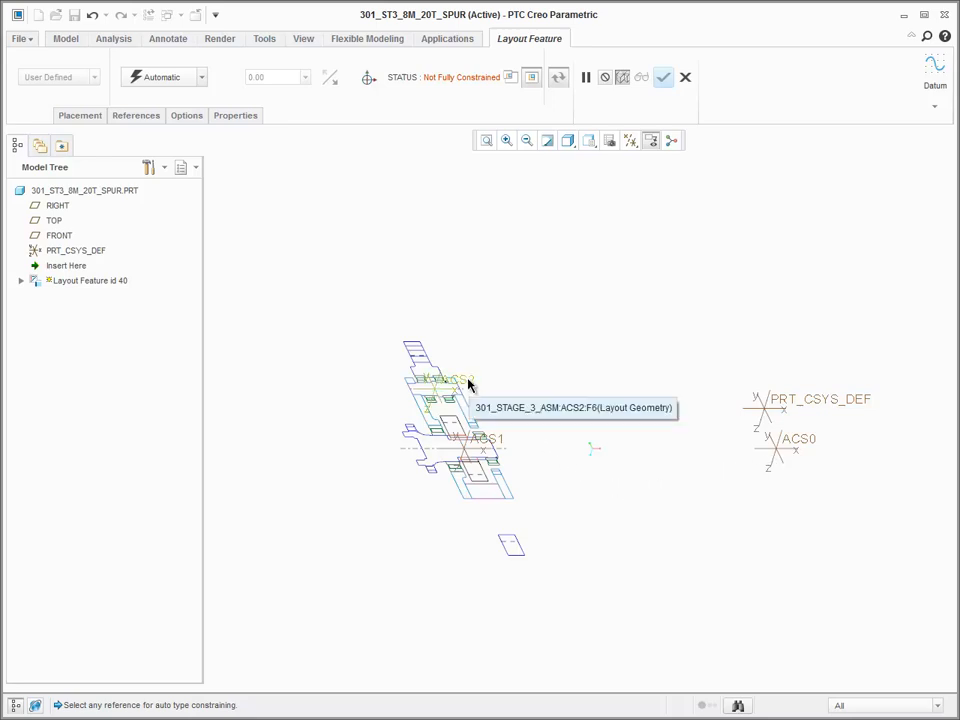
click(448, 380)
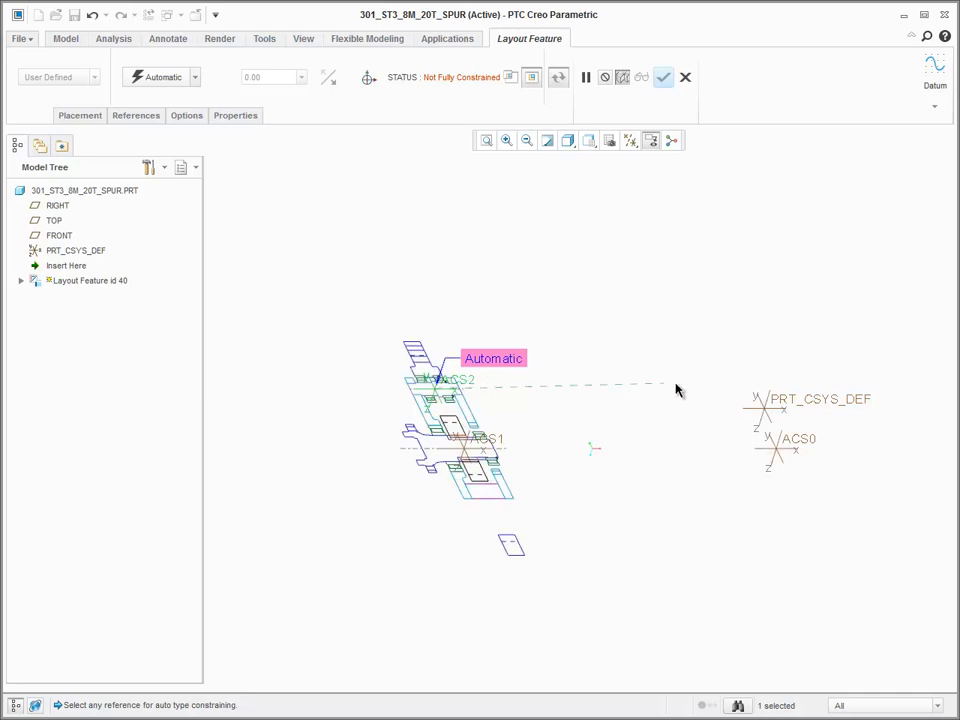
mouse_move(780, 405)
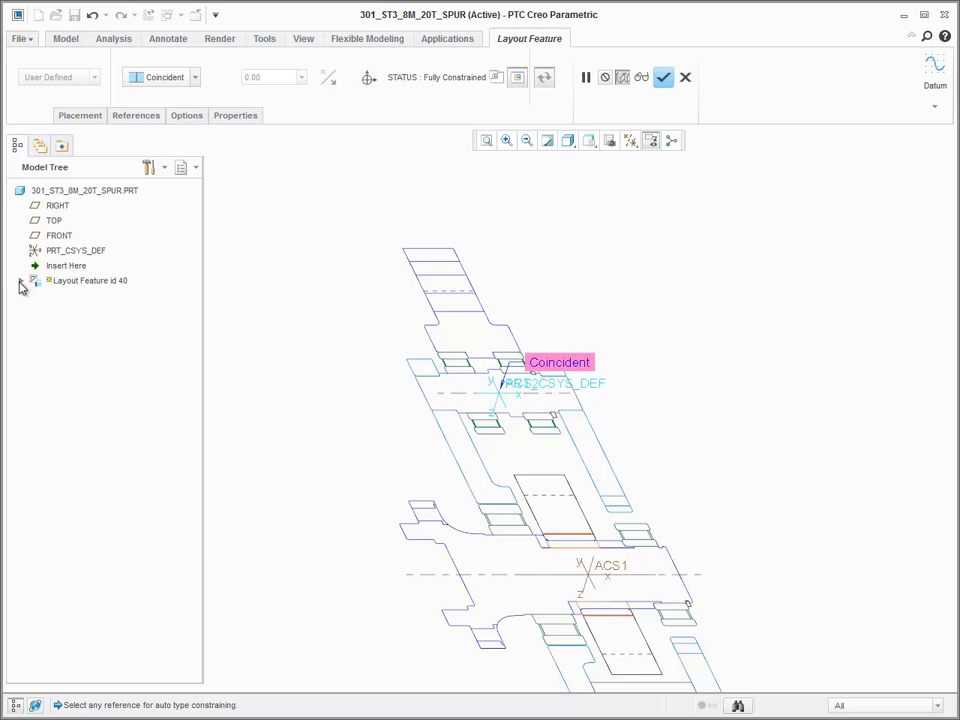
Expand Layout Feature id 40 down to 301_ST3_PLANET_ASM and show the References lists
click(20, 281)
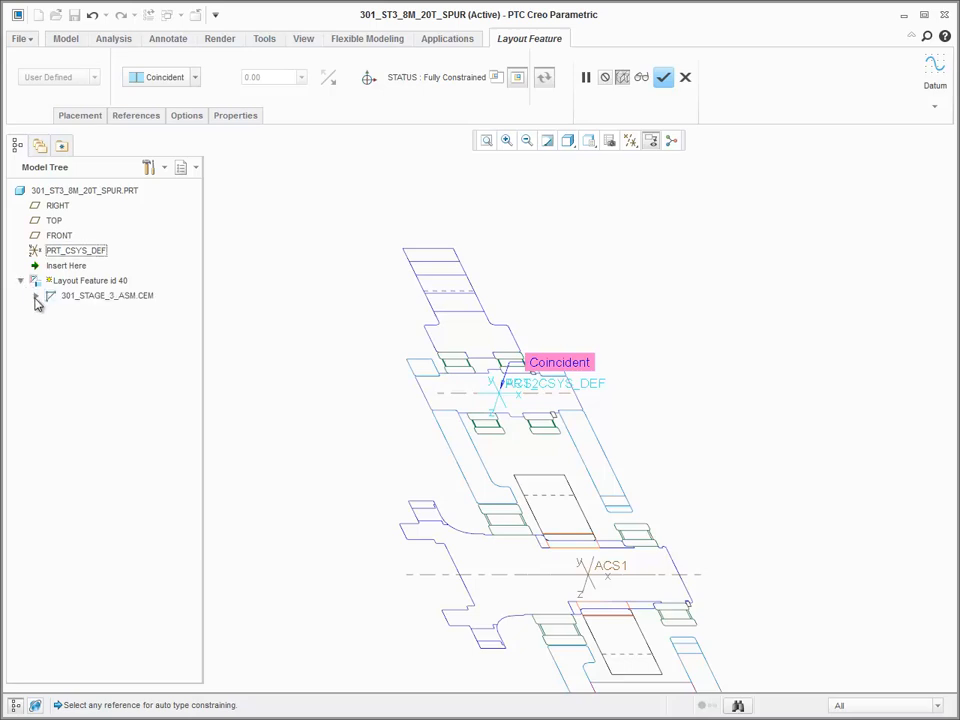
click(51, 295)
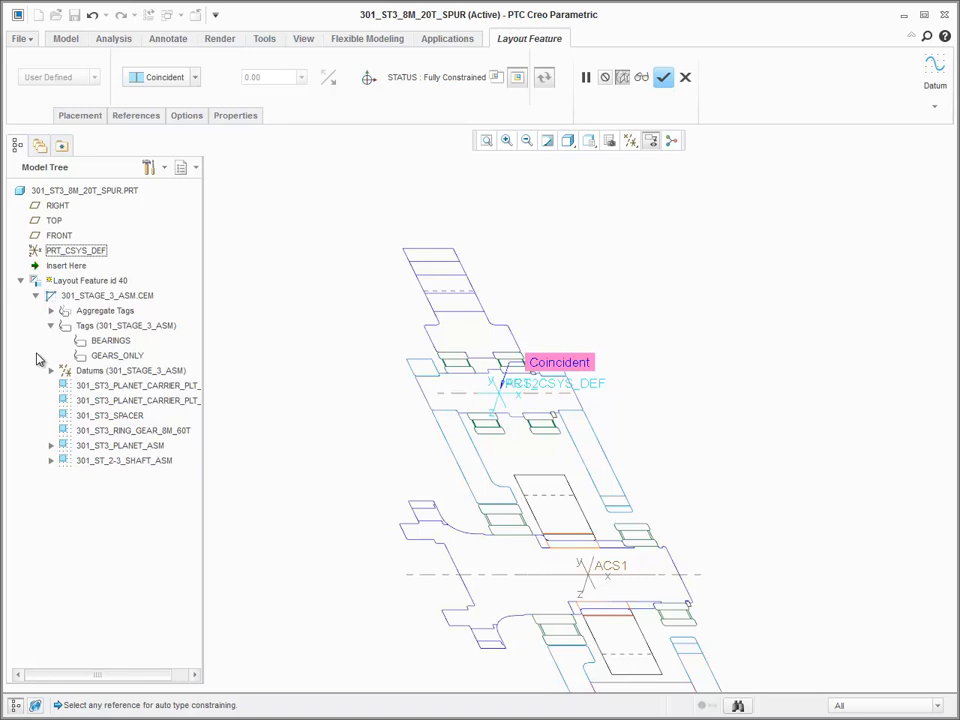
click(51, 445)
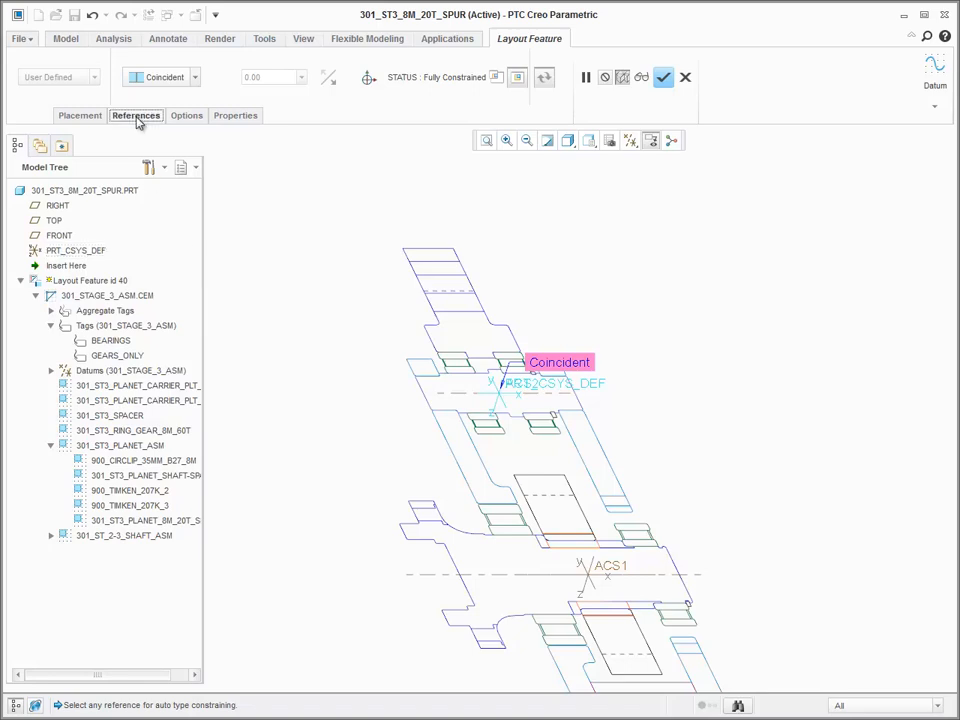
click(135, 115)
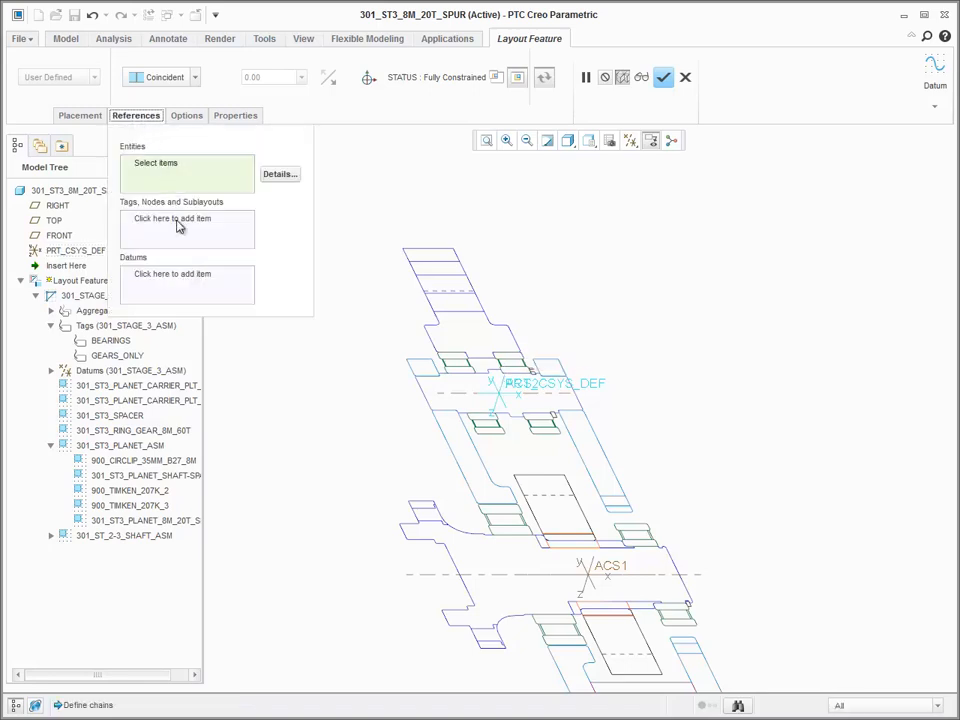
Add the planet gear tag and axis AA_1 as references, then finish the feature
click(187, 228)
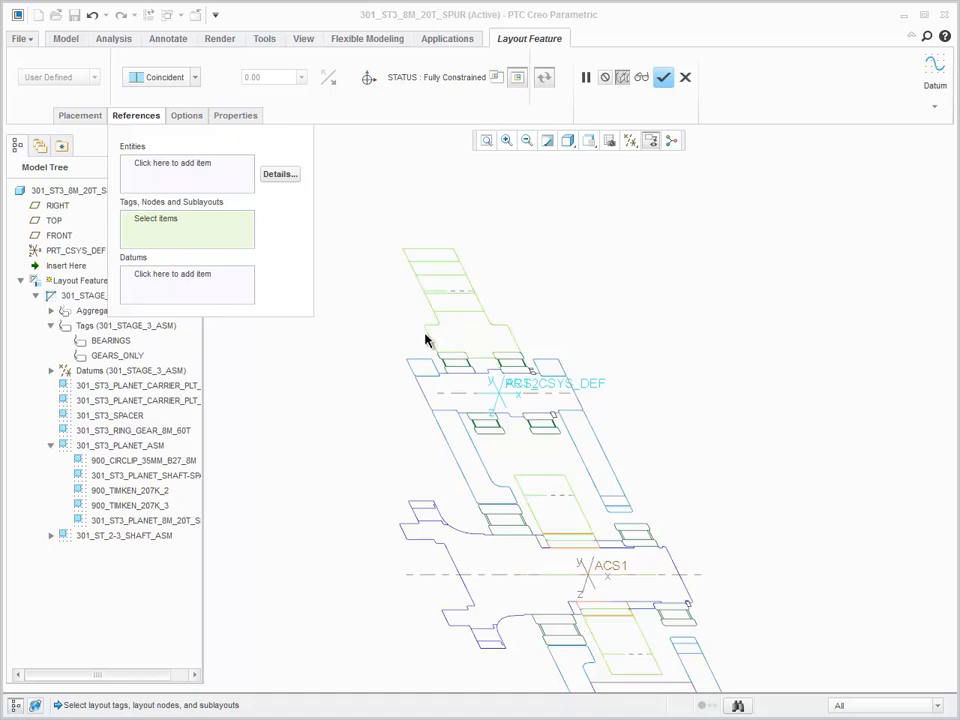
mouse_move(428, 338)
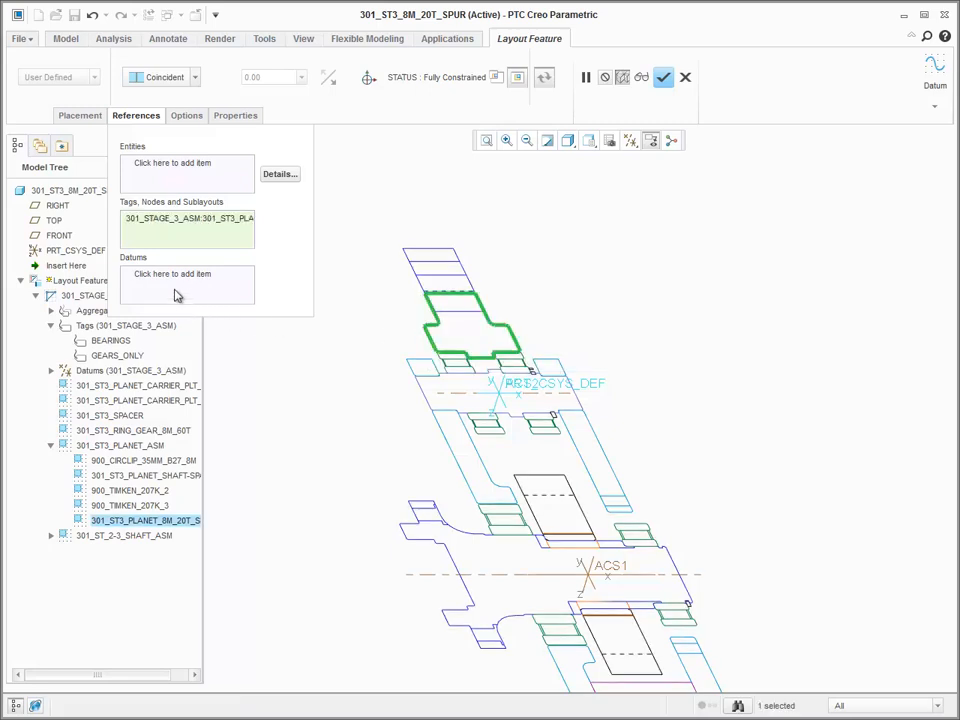
click(186, 283)
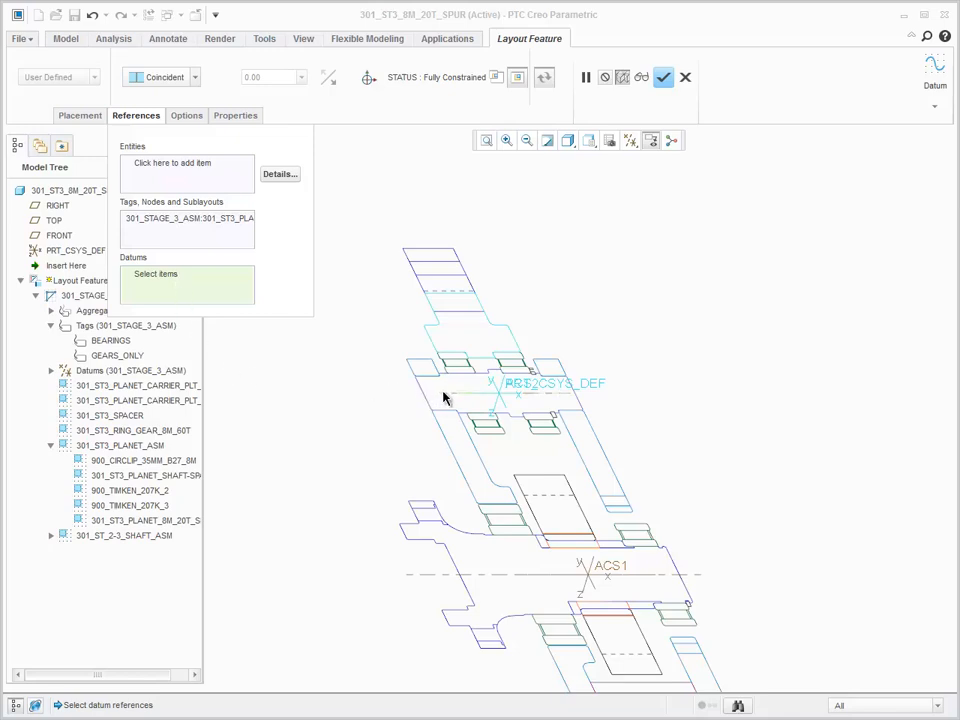
click(462, 390)
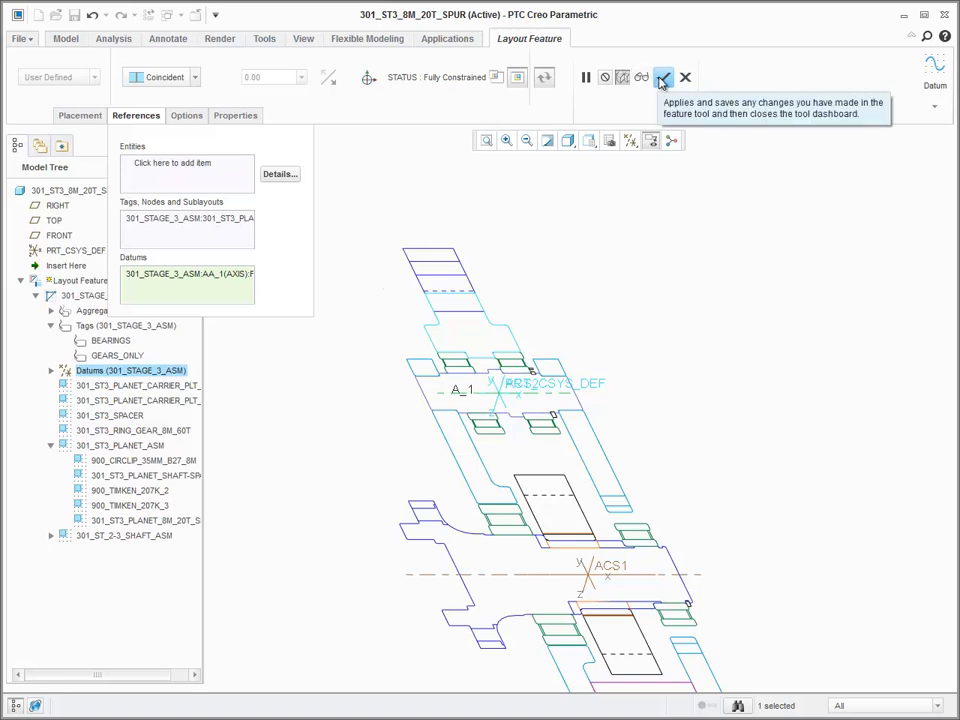
click(664, 77)
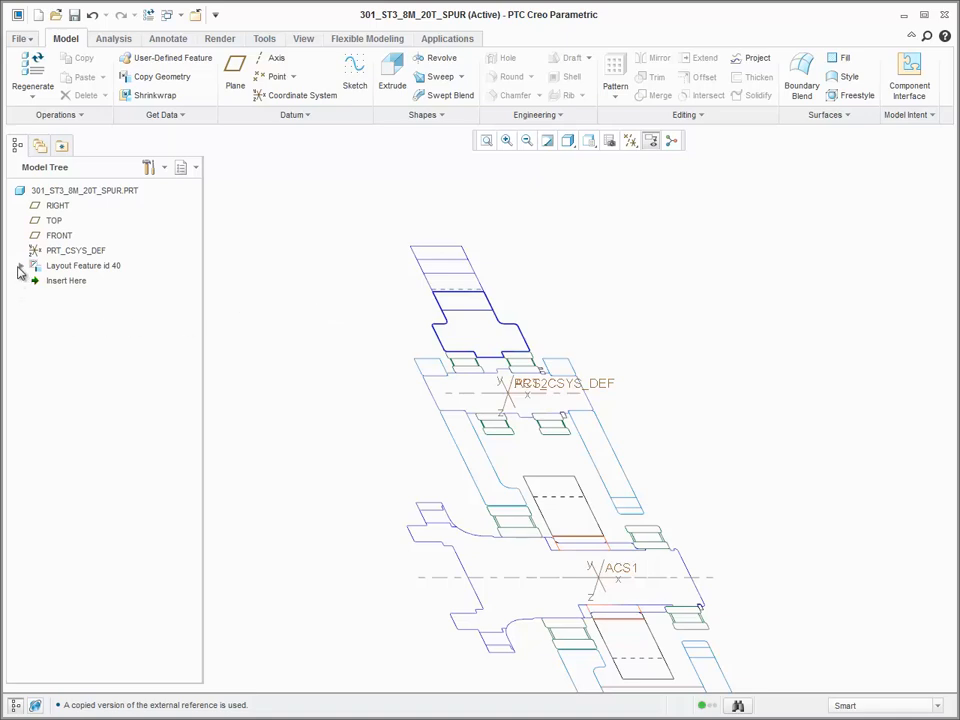
Expand Layout Feature id 40 and browse the 301_STAGE_3_ASM.CEM source node
click(20, 265)
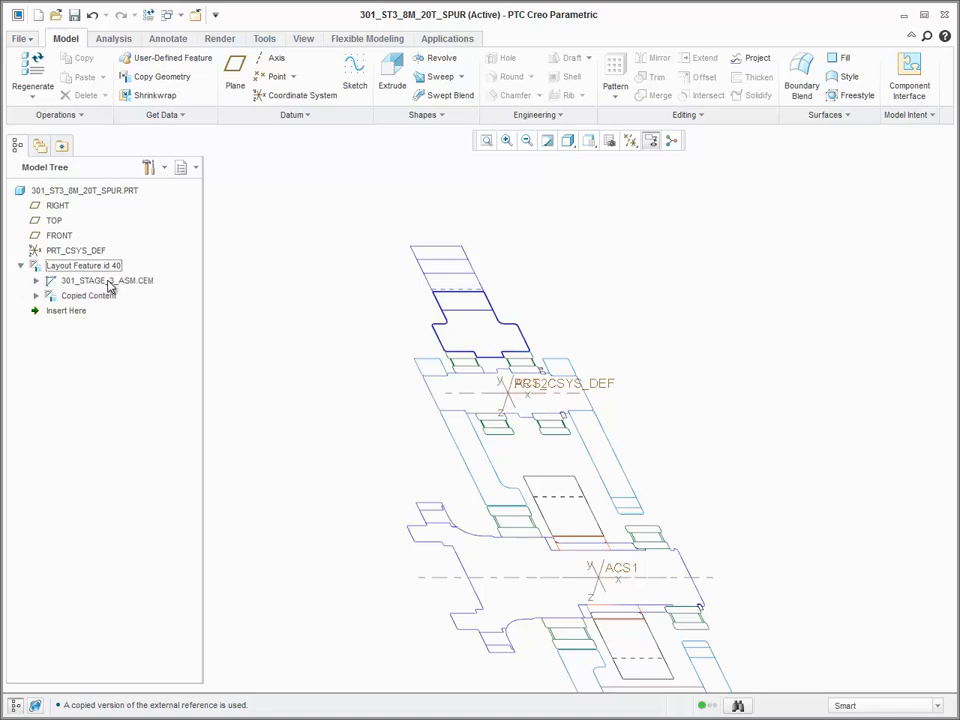
click(100, 280)
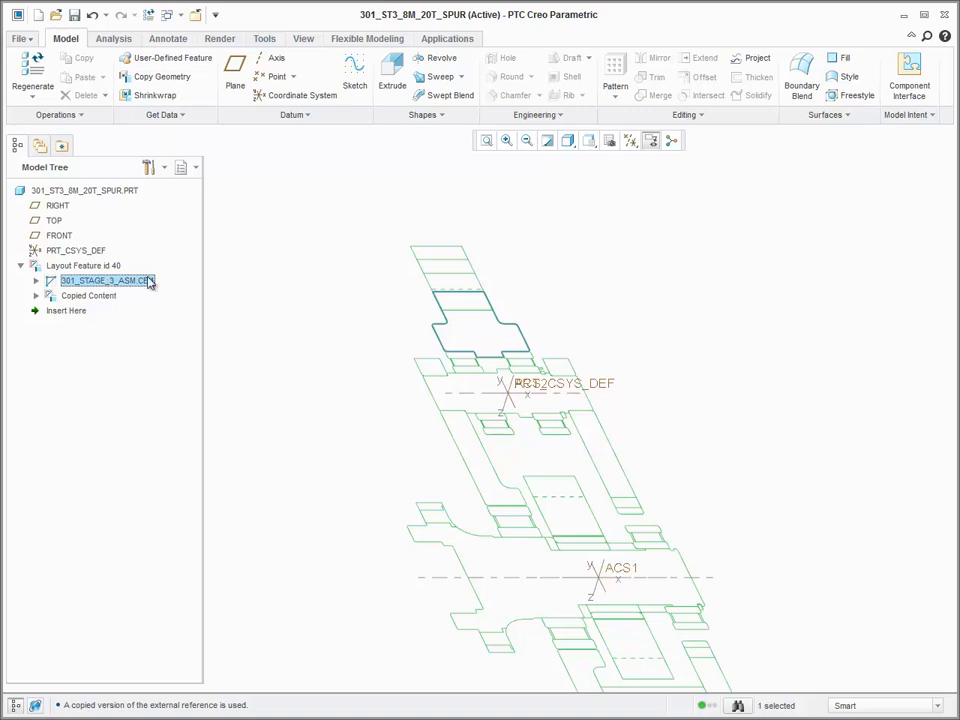
click(36, 281)
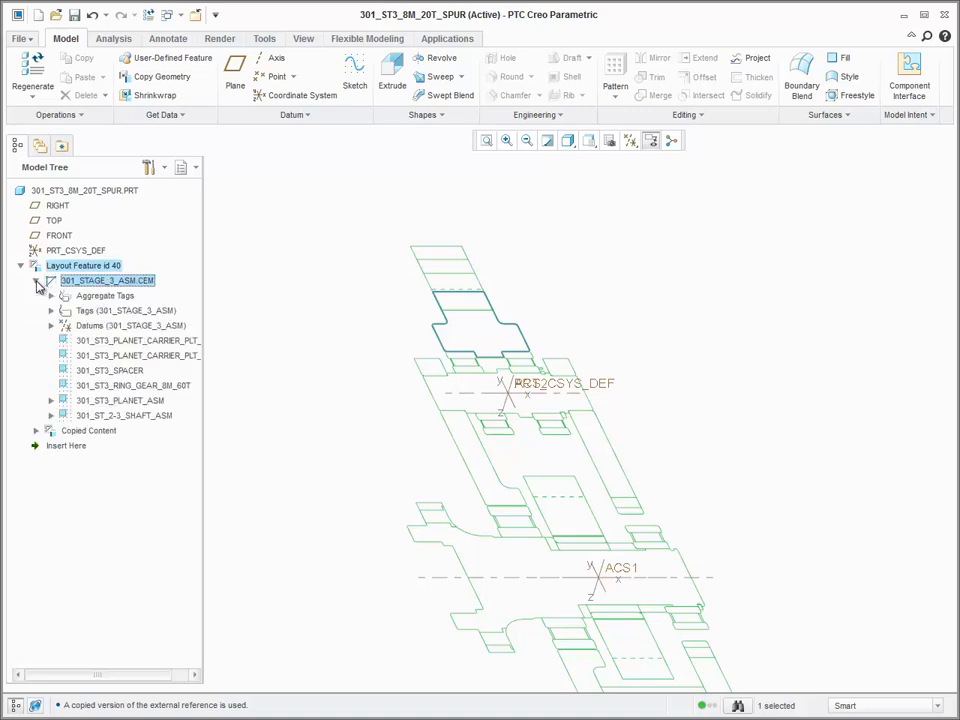
click(51, 280)
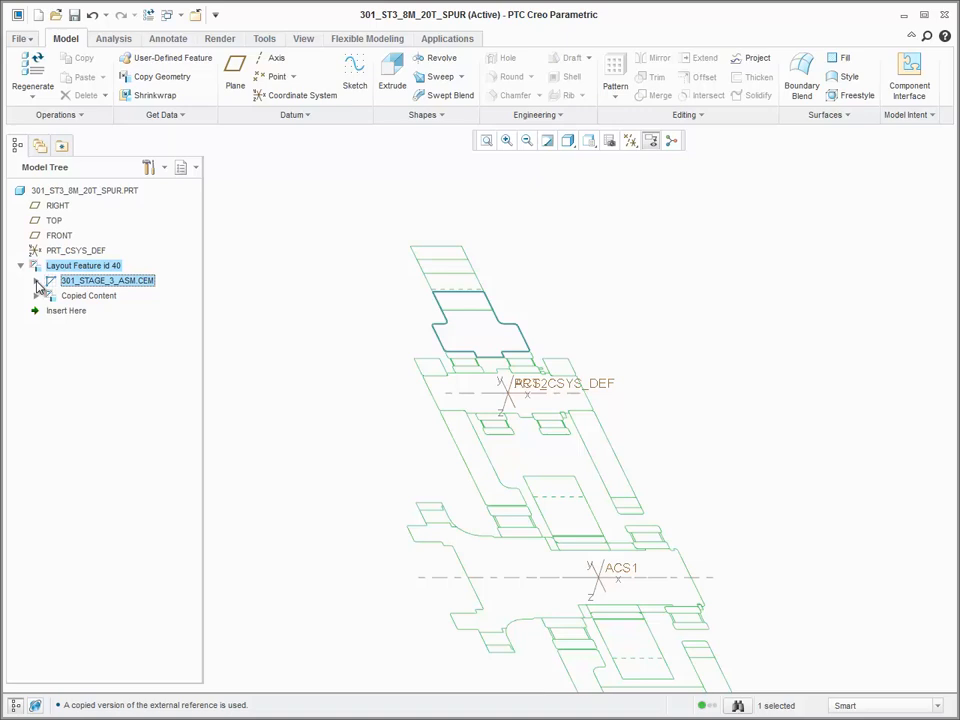
right_click(107, 280)
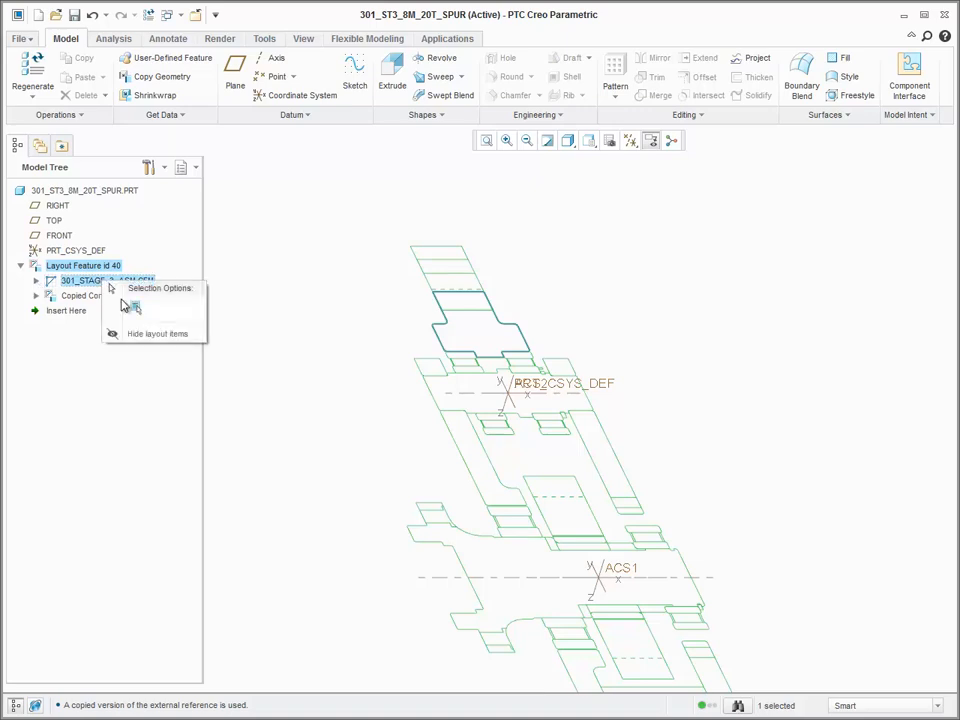
mouse_move(157, 333)
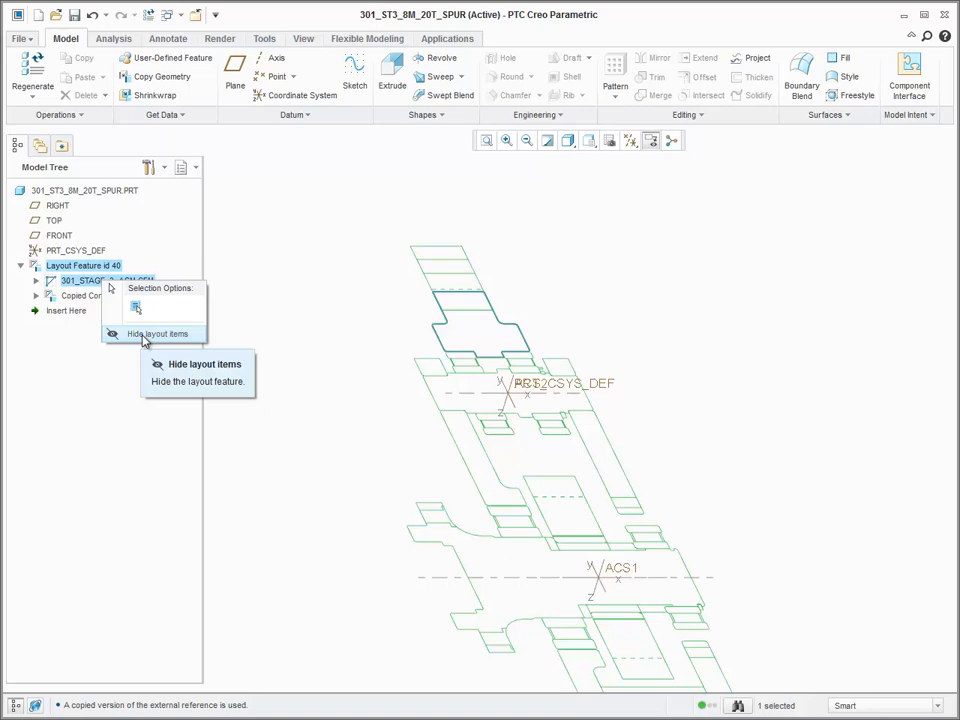
Hide the layout items and inspect the copied planet gear profile and axis A_1
click(157, 333)
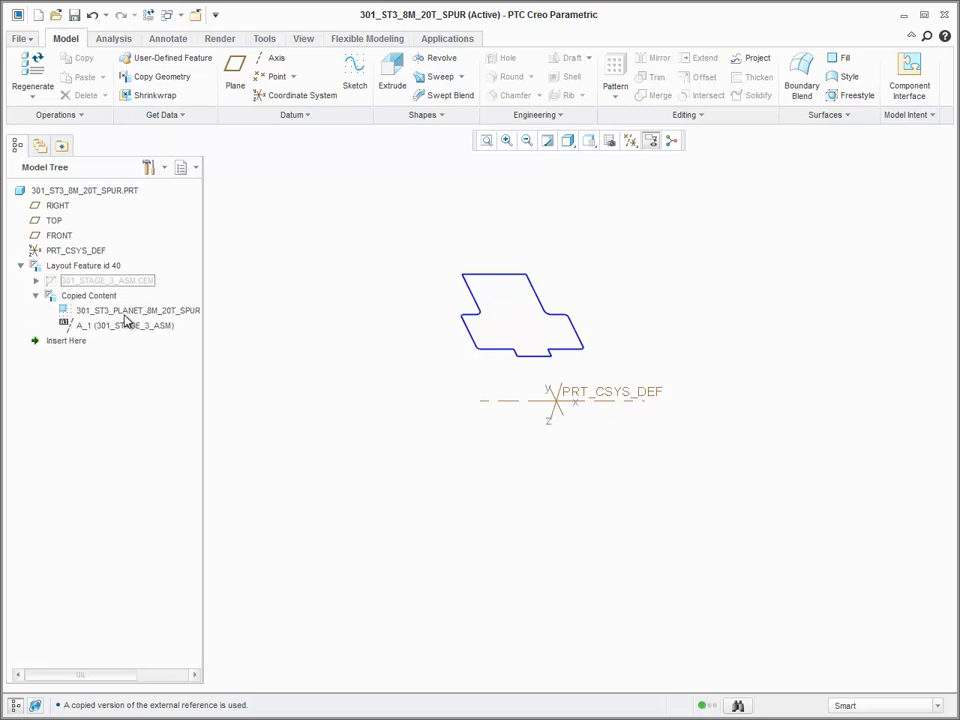
click(137, 310)
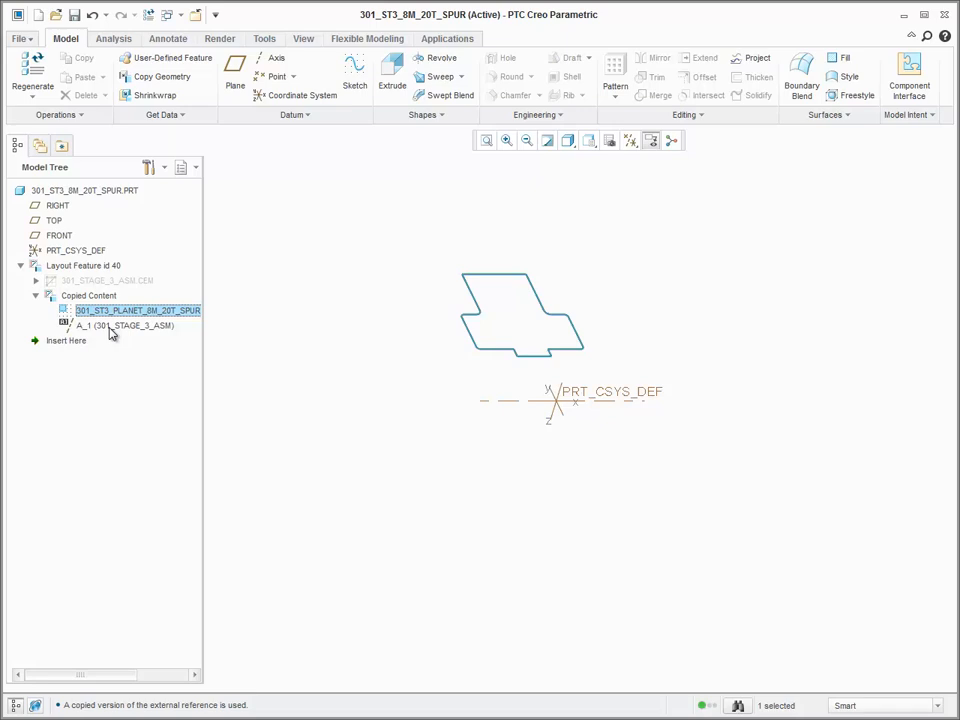
click(124, 325)
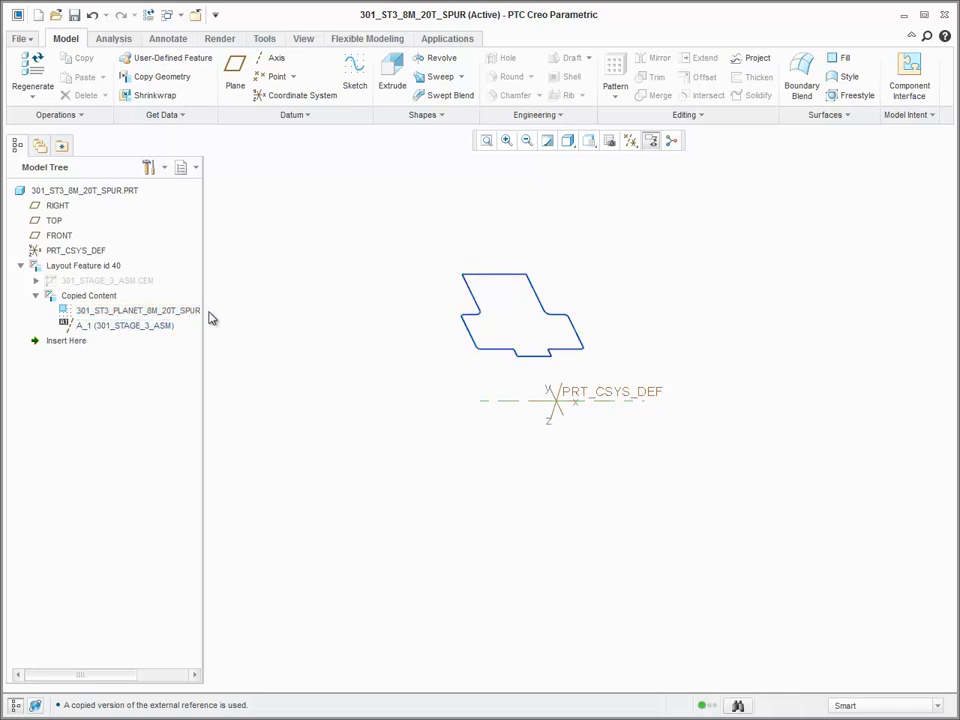
click(82, 265)
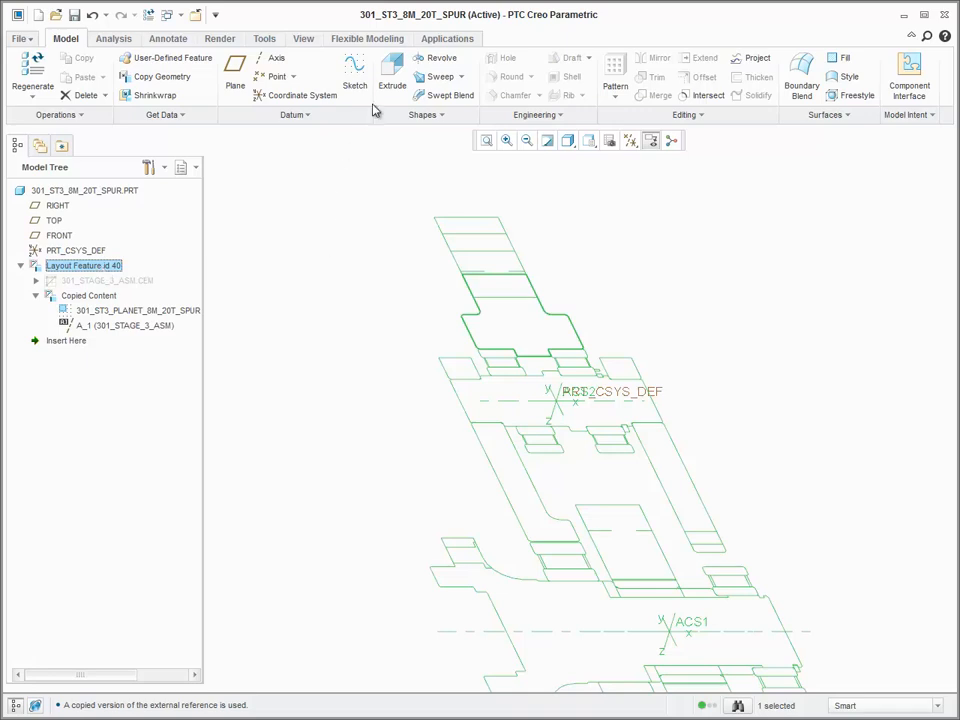
click(392, 75)
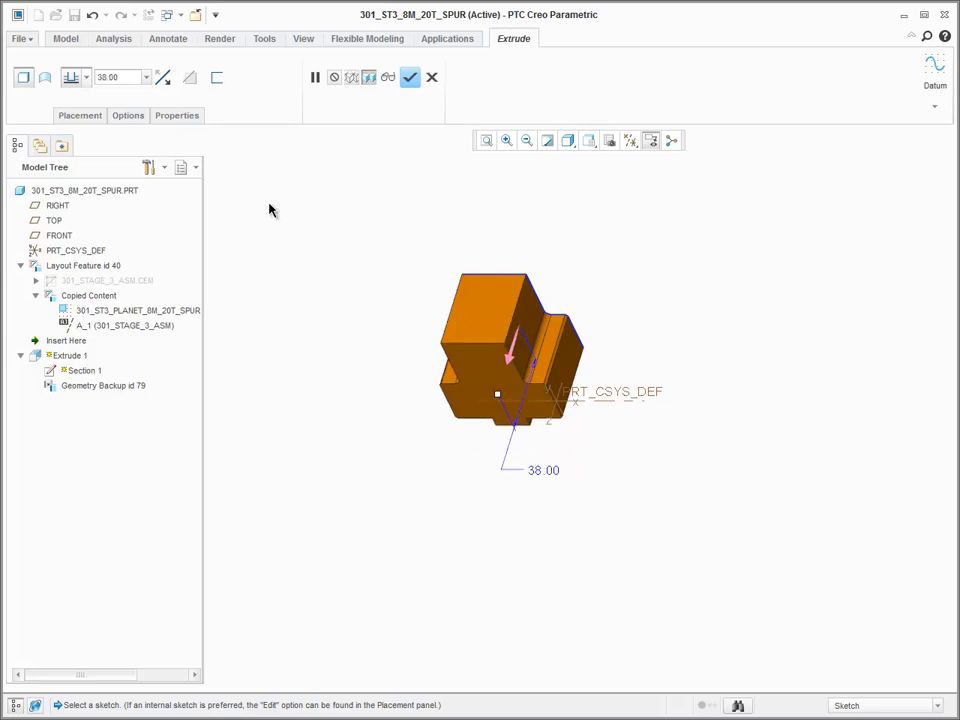
click(431, 77)
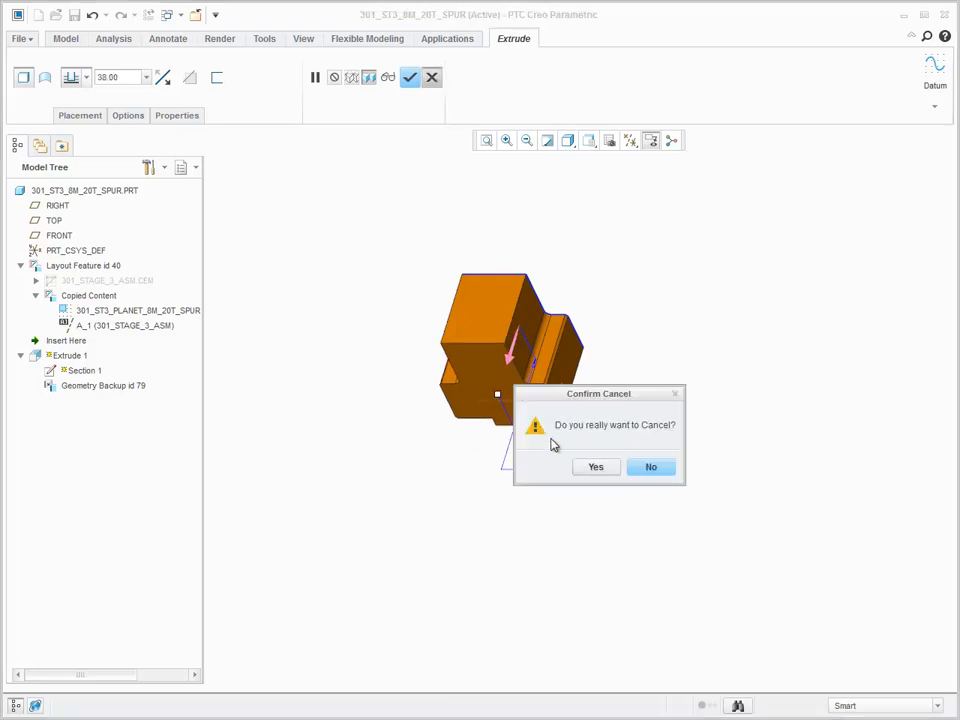
click(596, 466)
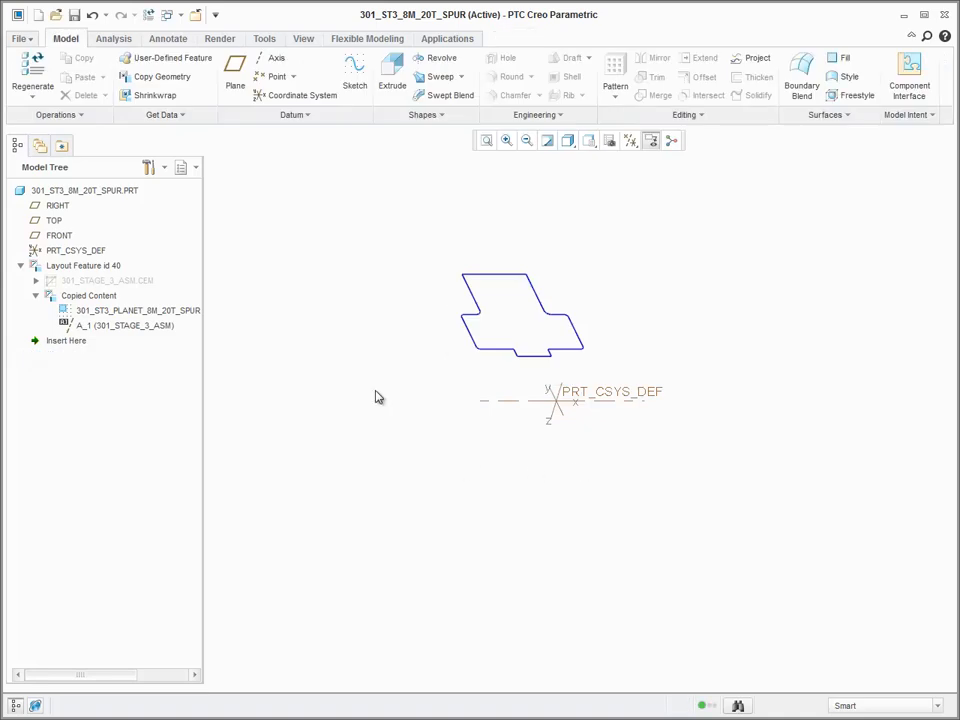
Revolve the copied gear profile 360° about axis A_1 into Revolve 1
click(83, 265)
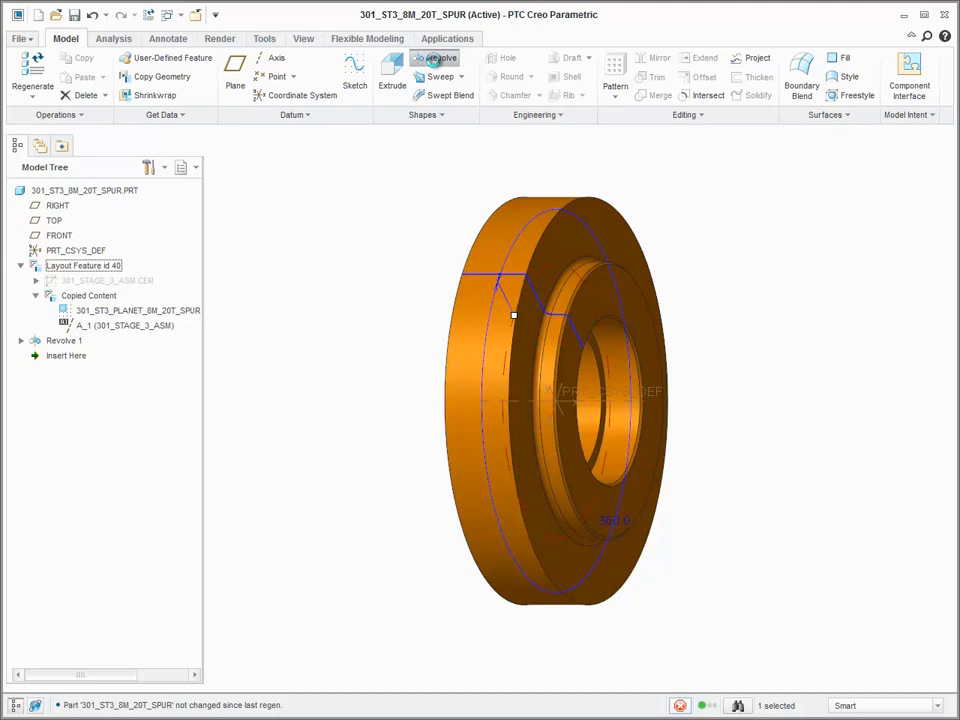
click(440, 57)
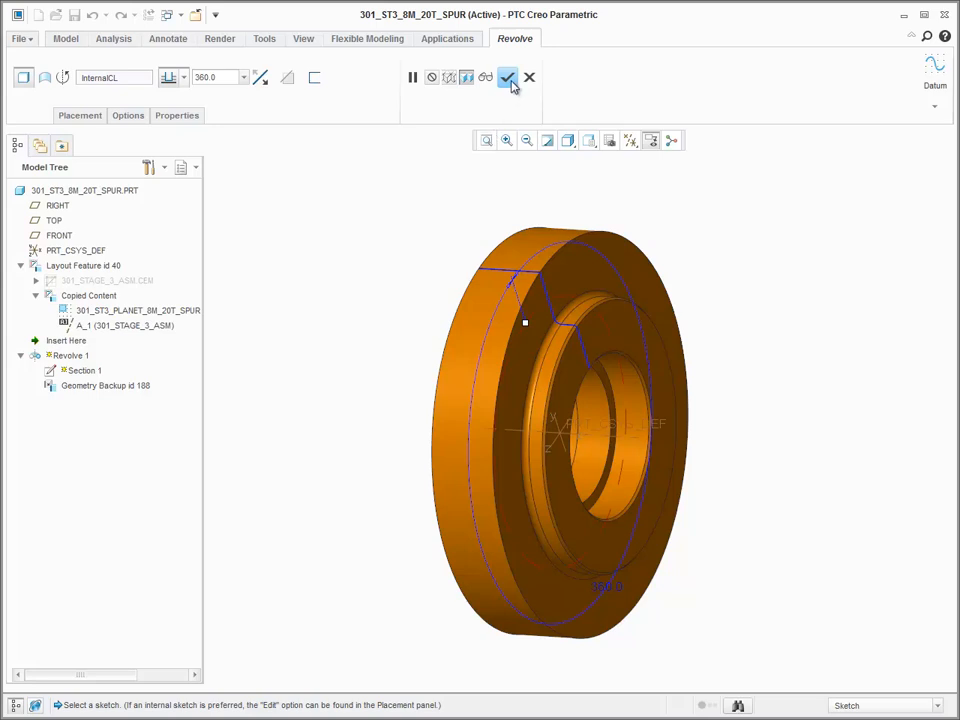
click(508, 78)
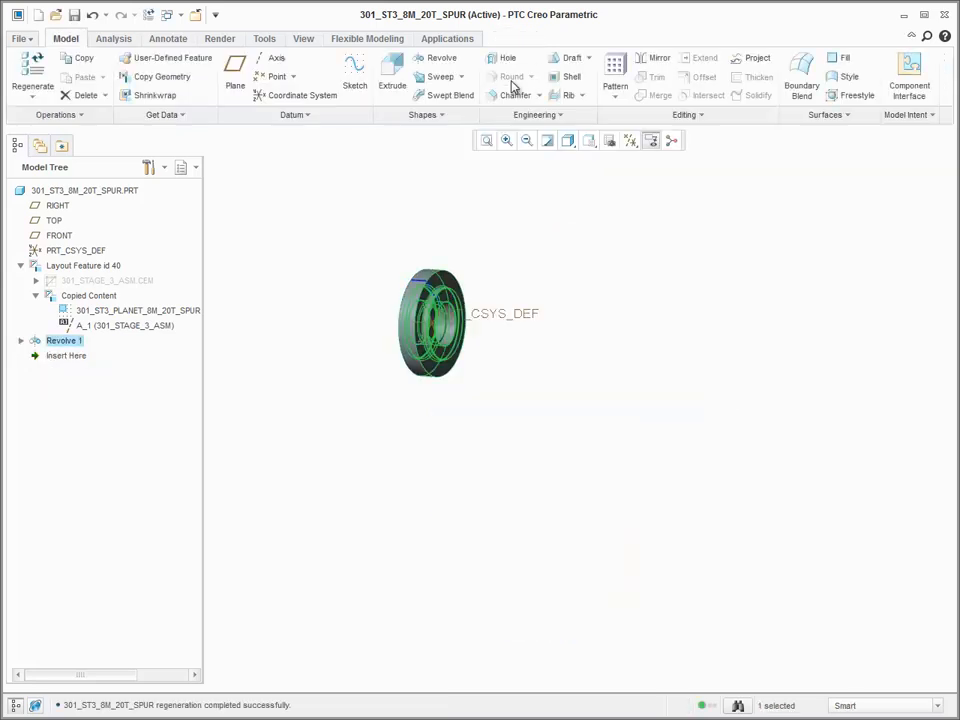